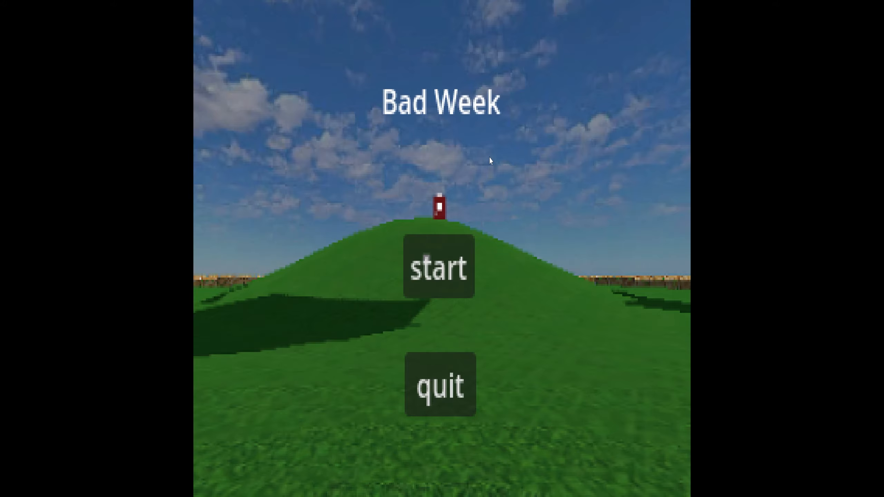
{"action": "mouse_move", "coordinate": [427, 265]}
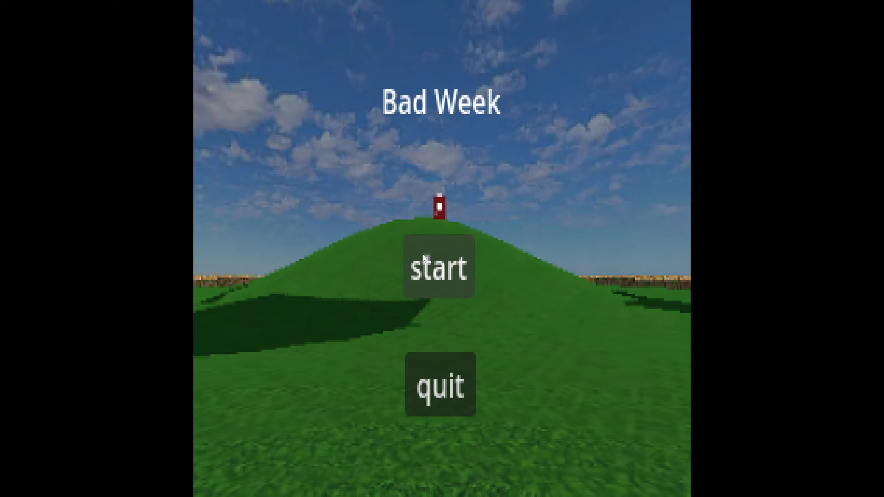
Step: Start a new Bad Week game from the title menu, waking in the bedroom by the computer
{"action": "left_click", "coordinate": [441, 267]}
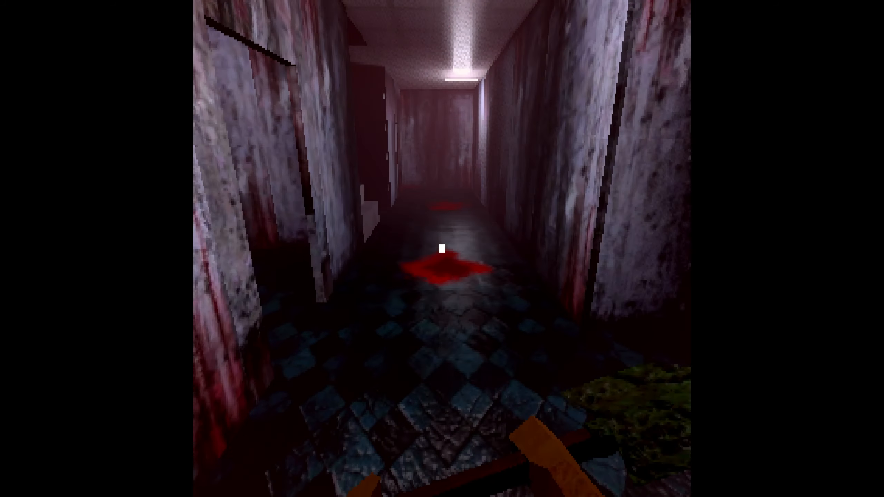
{"action": "mouse_move", "coordinate": [442, 248]}
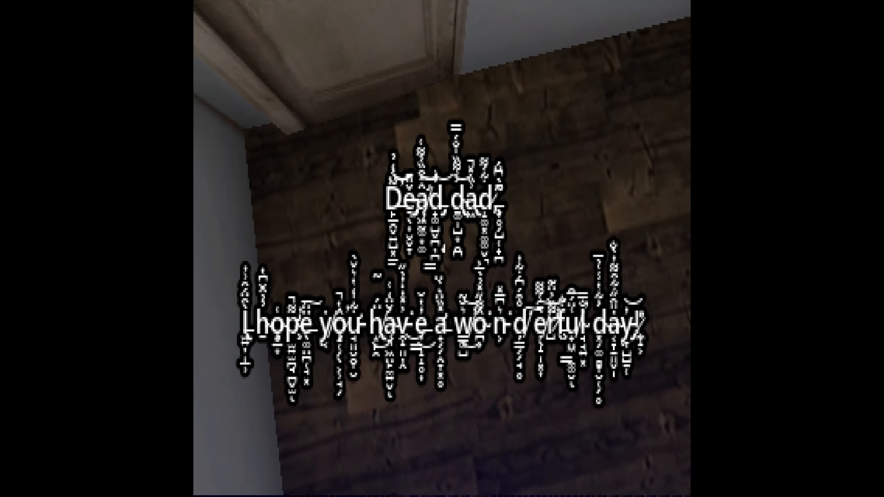
{"action": "mouse_move", "coordinate": [441, 248]}
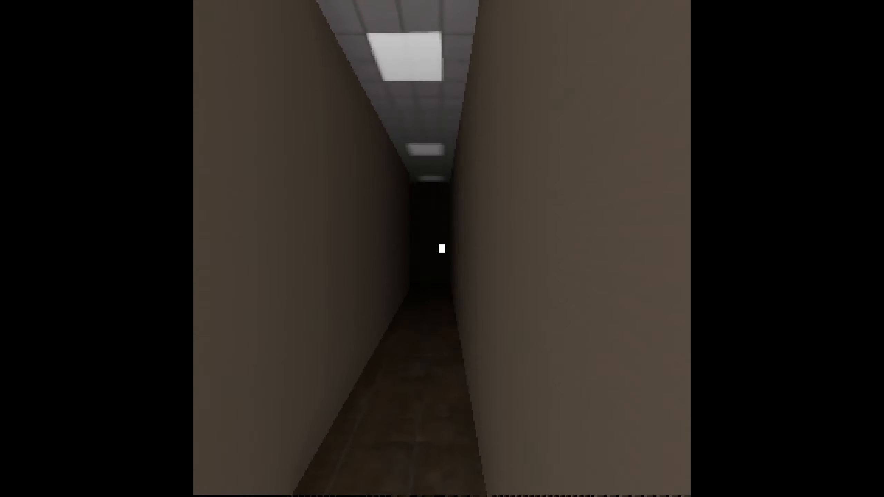
{"action": "key", "text": "w"}
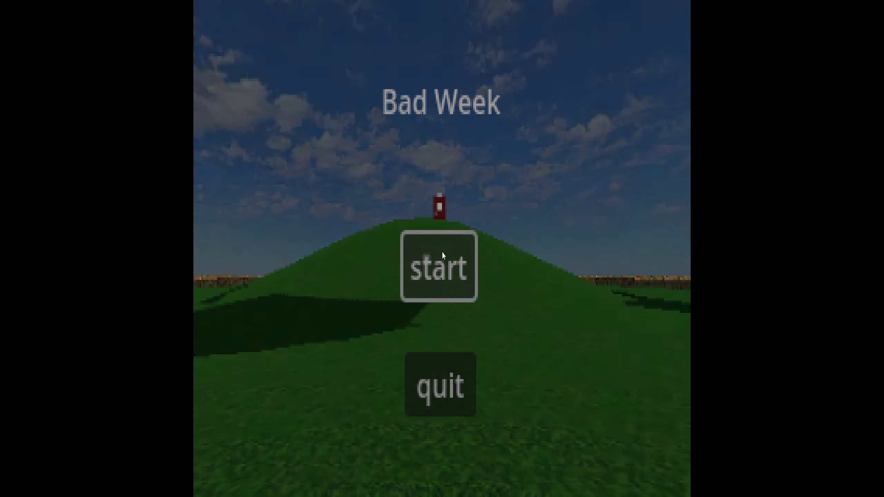
{"action": "left_click", "coordinate": [440, 267]}
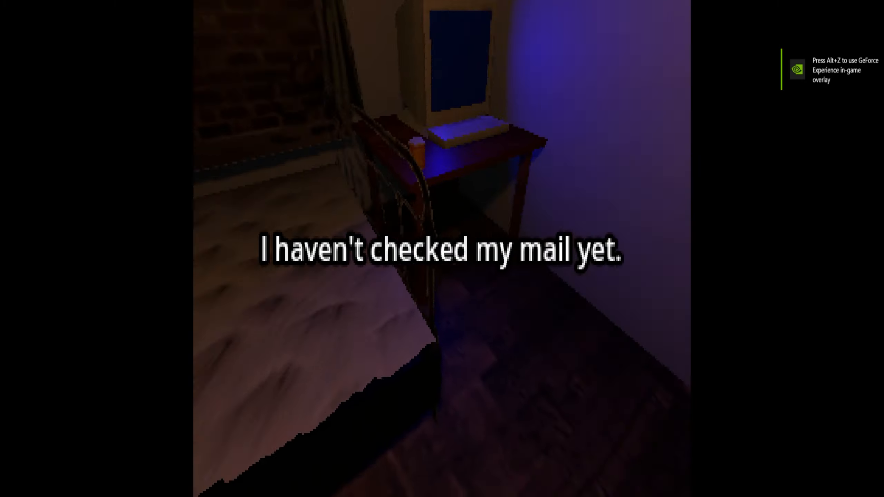